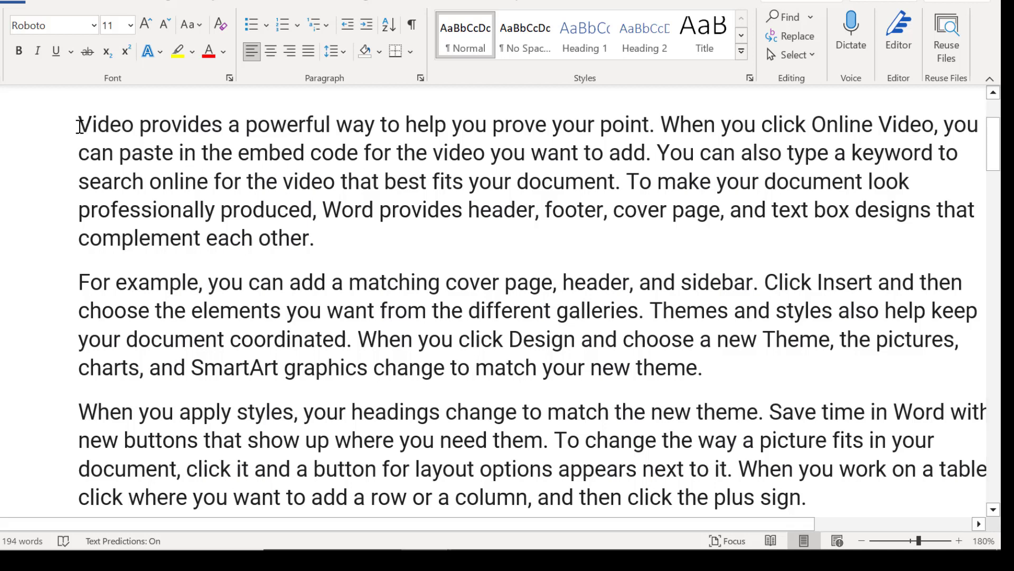
- Enlarge the first sentence from 11 to 12 pt, then preview much larger sizes from the Font Size list
drag(78, 124, 220, 125)
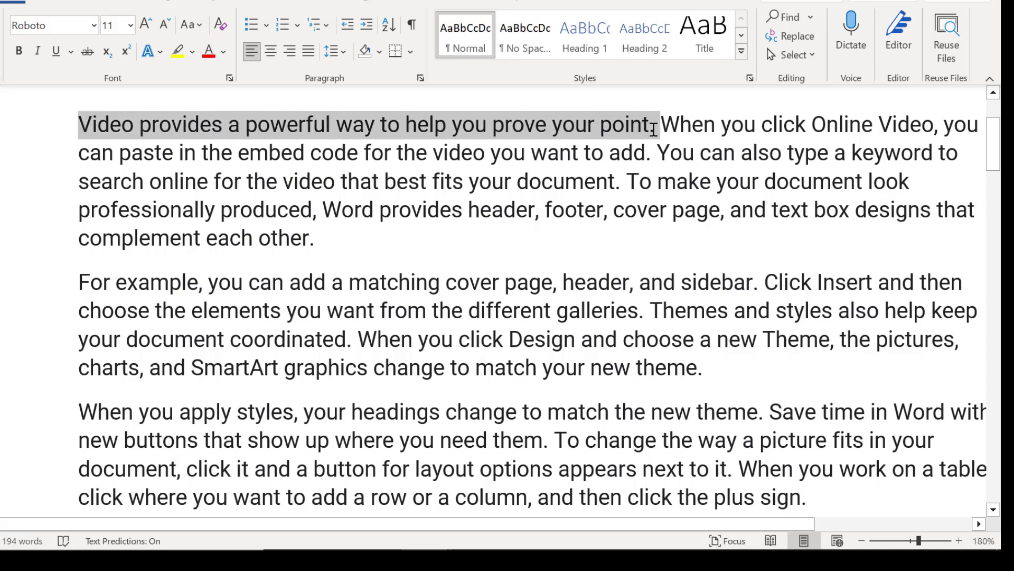
click(130, 25)
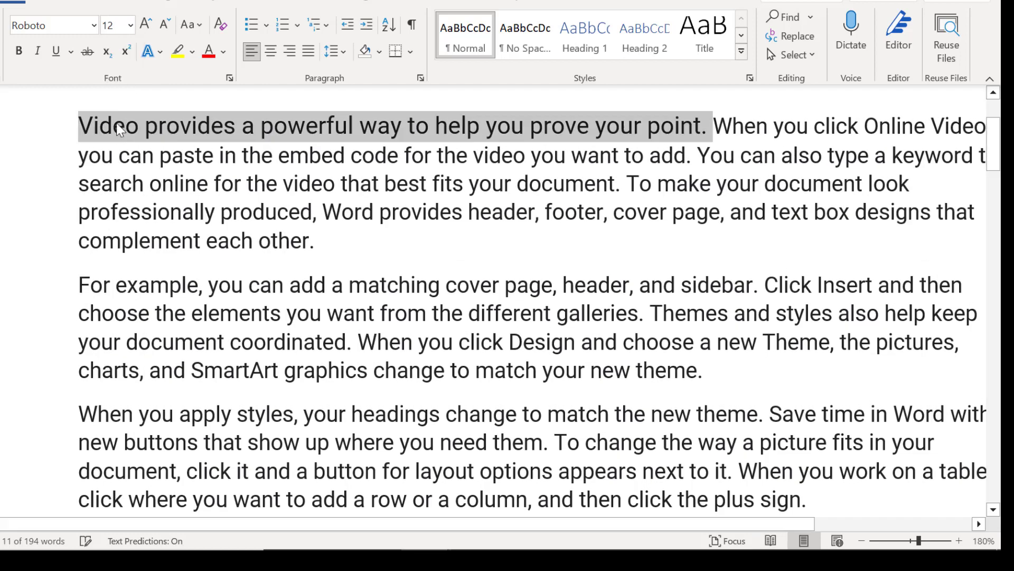
click(132, 25)
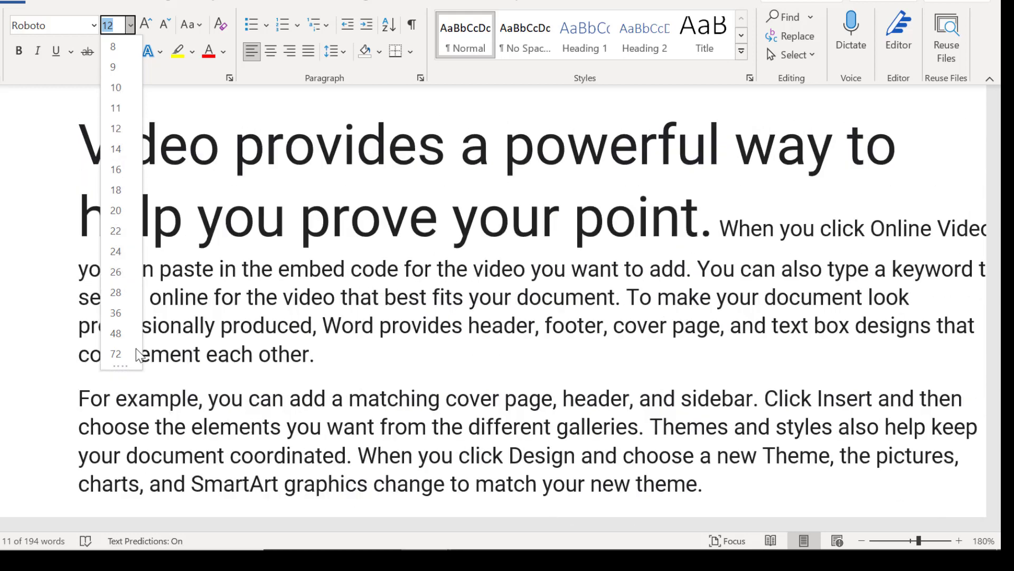
- Close the size list and enlarge the opening sentence, briefly reaching 24 pt
click(115, 108)
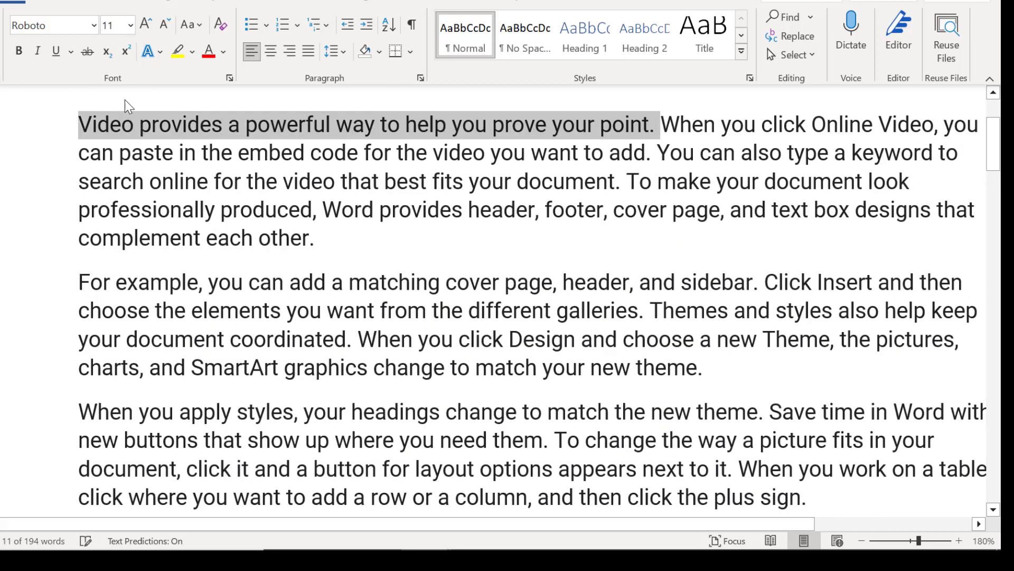
click(145, 24)
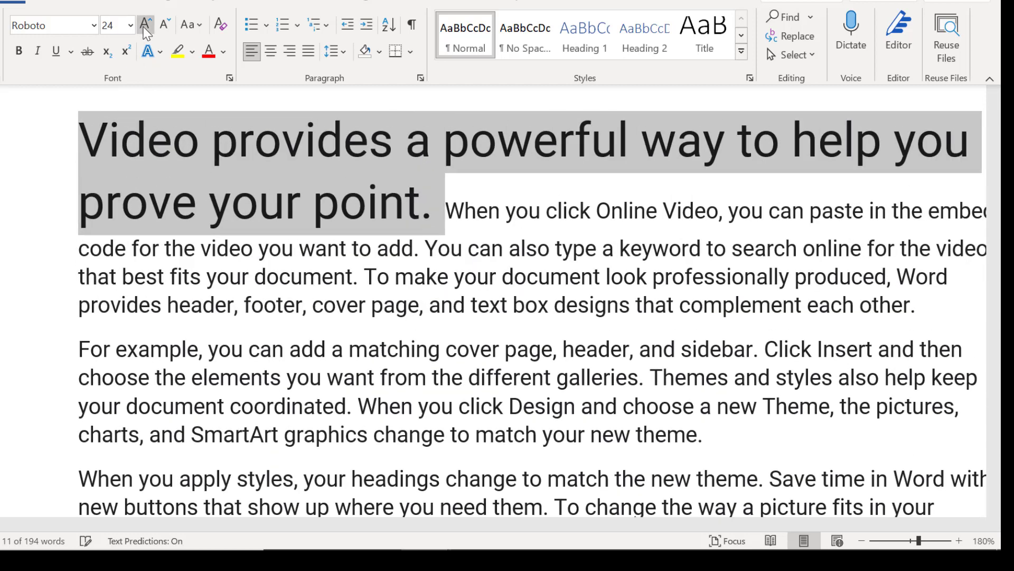
click(144, 24)
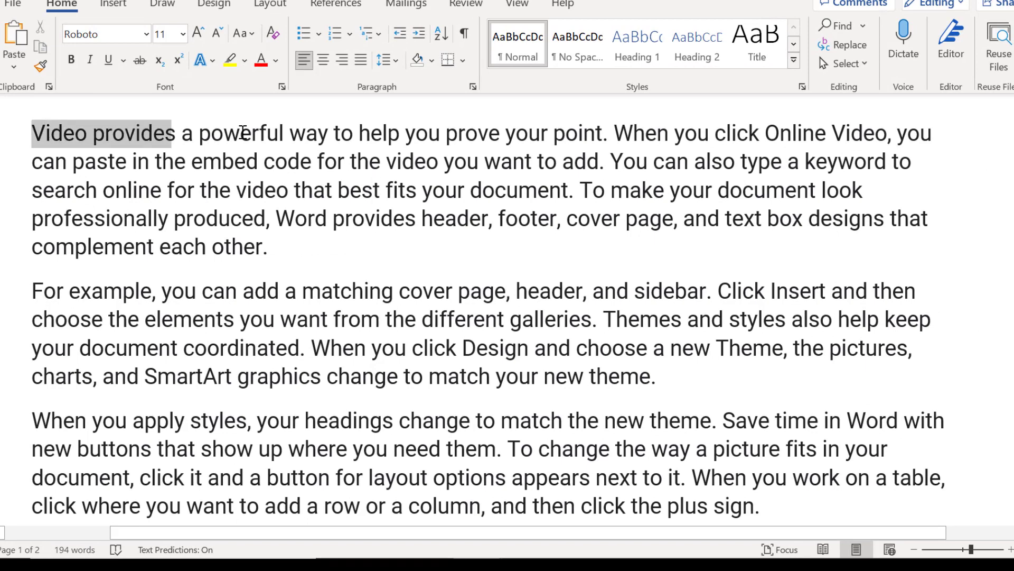
drag(174, 133, 608, 133)
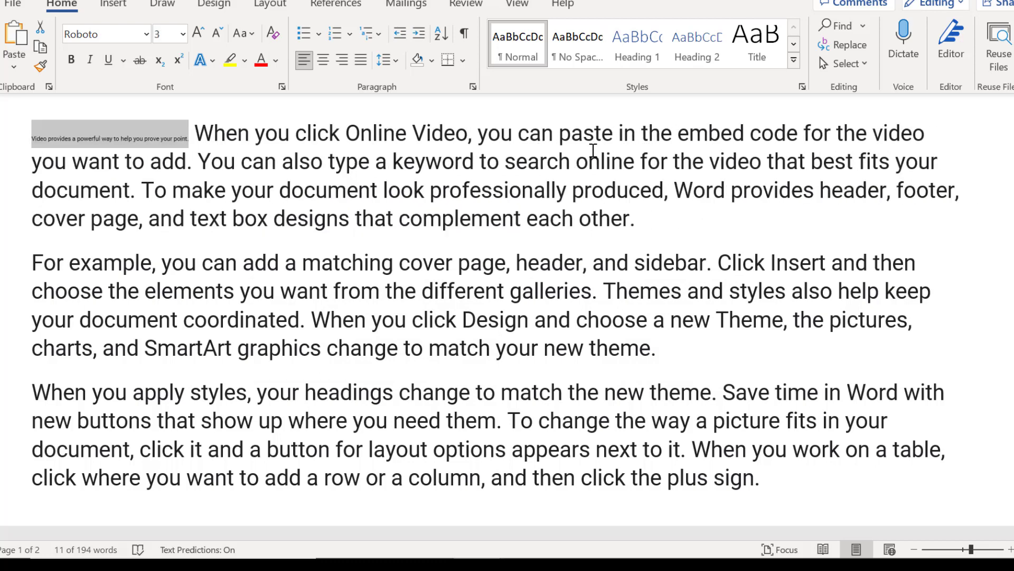
key(ctrl+])
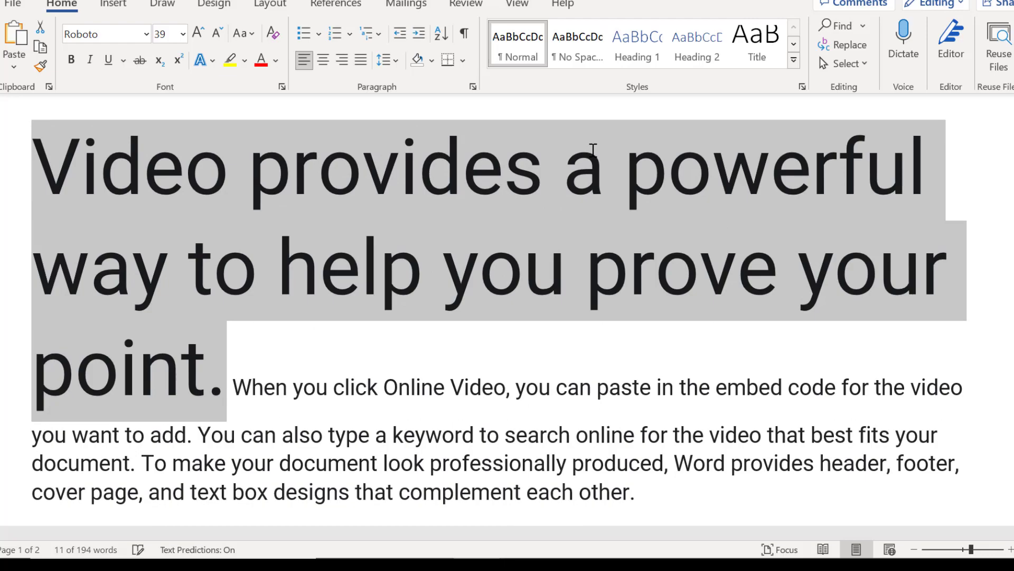
click(198, 32)
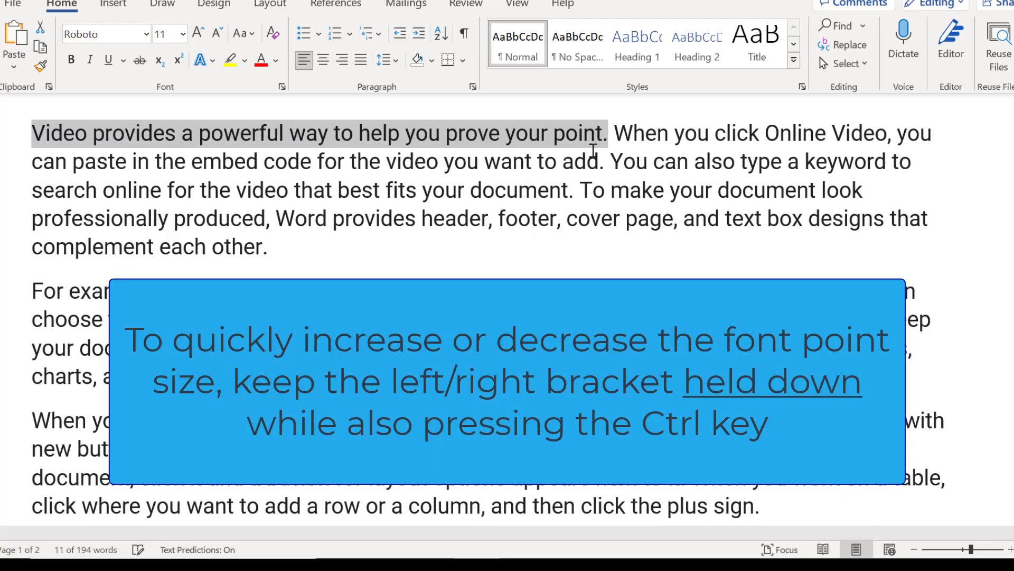
click(153, 161)
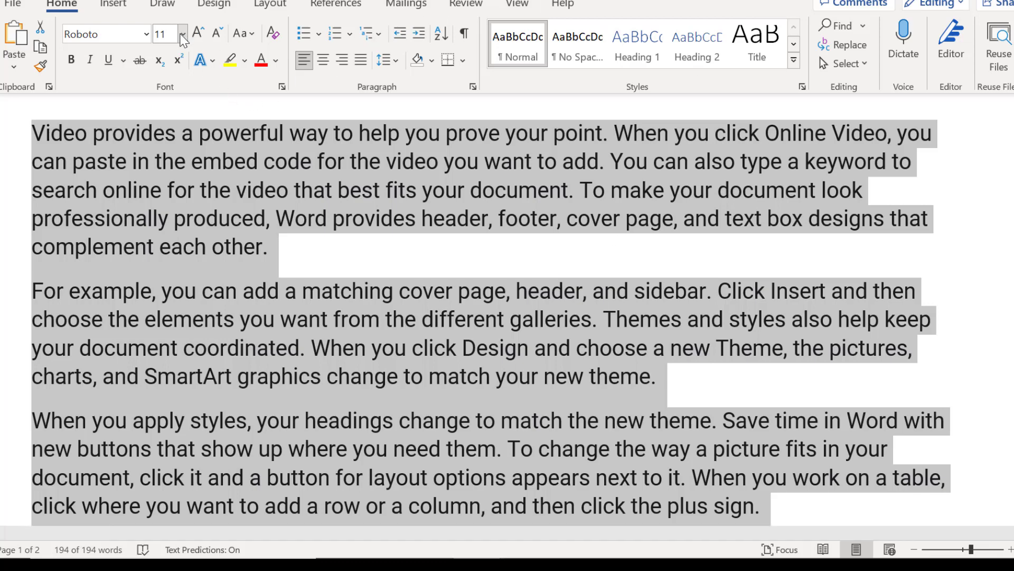
mouse_move(191, 35)
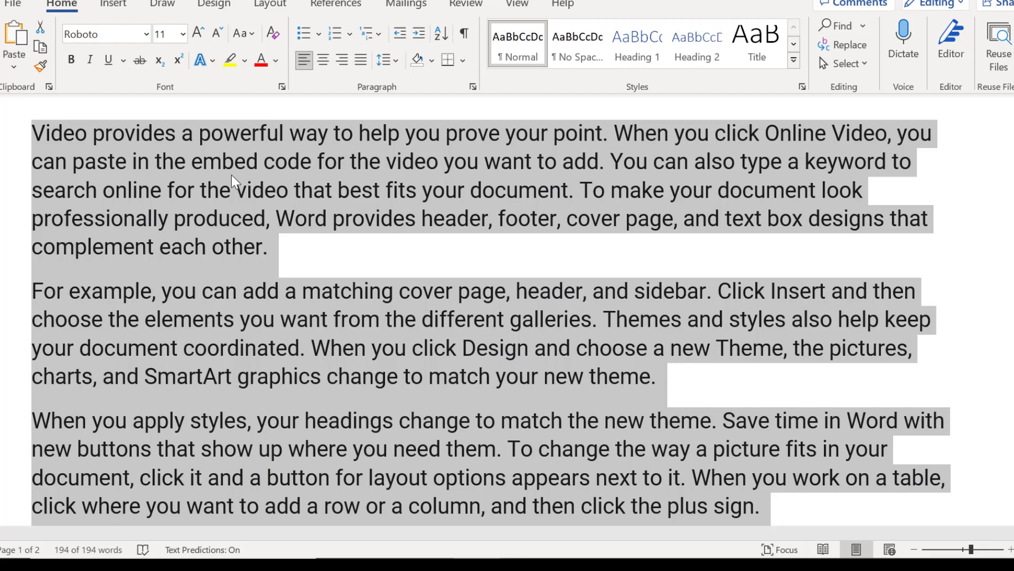
- Raise all document text from 11 to 14 pt using Ctrl+]
key(ctrl+])
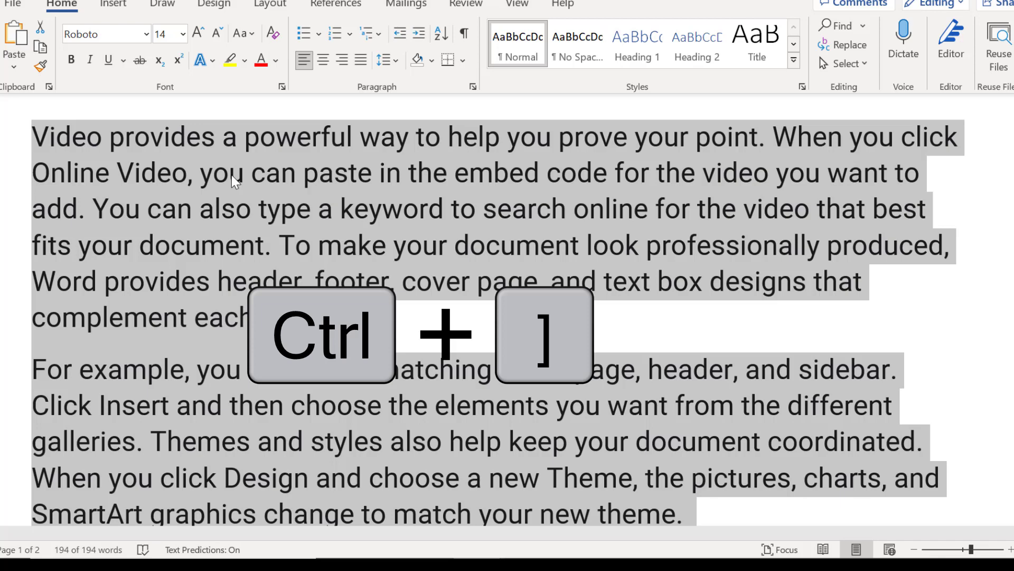
key(ctrl+])
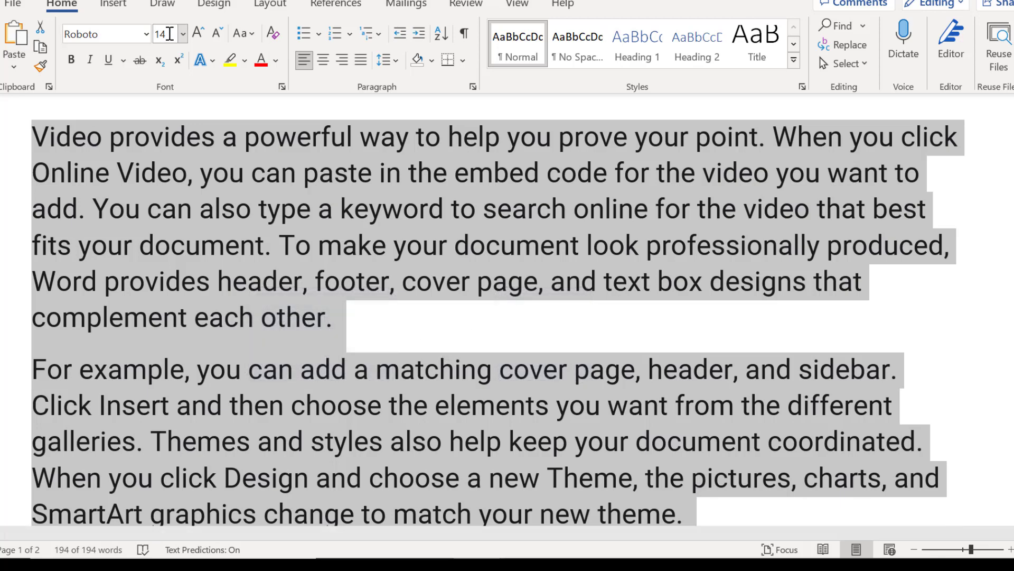